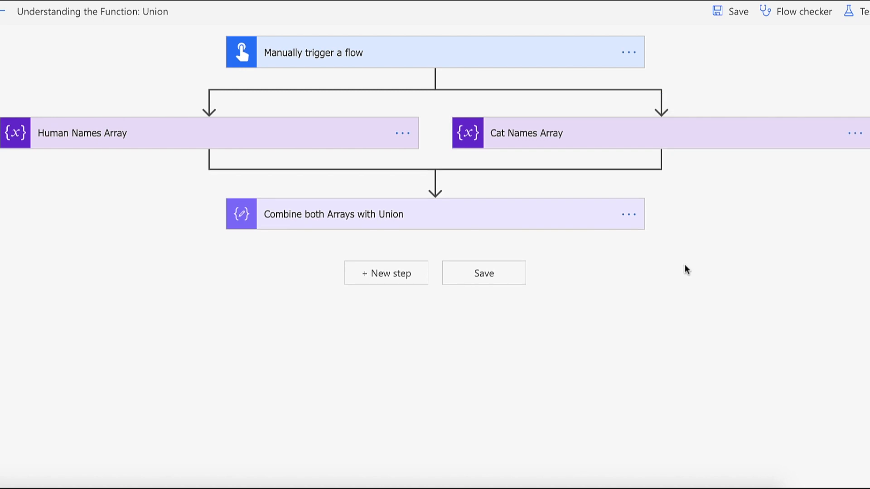
mouse_move(337, 61)
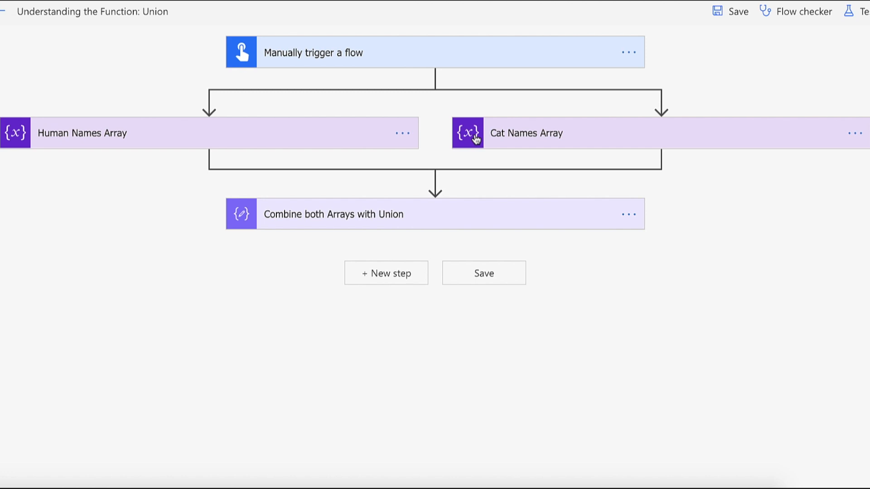
mouse_move(320, 123)
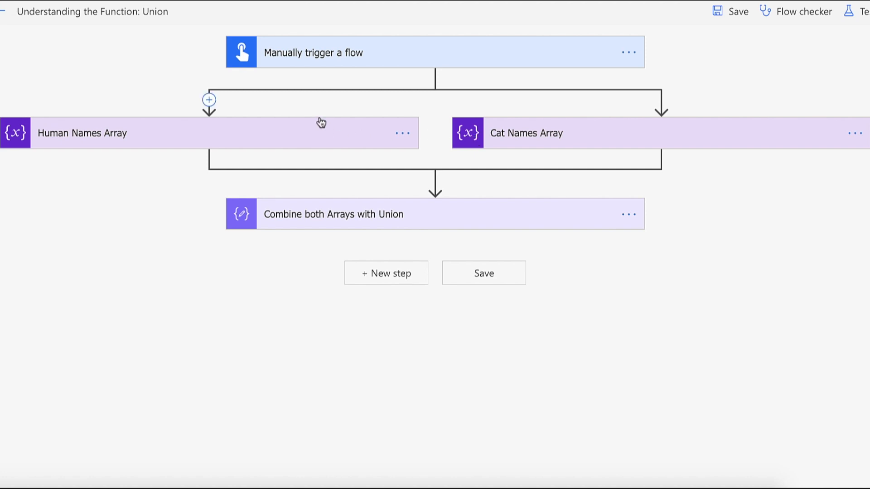
Expand the Human Names Array card to check its values, then collapse it.
click(82, 132)
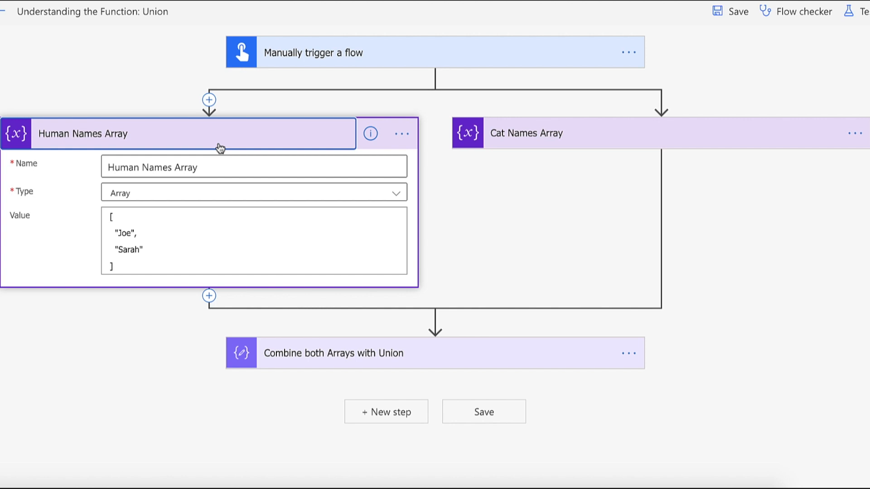
click(528, 133)
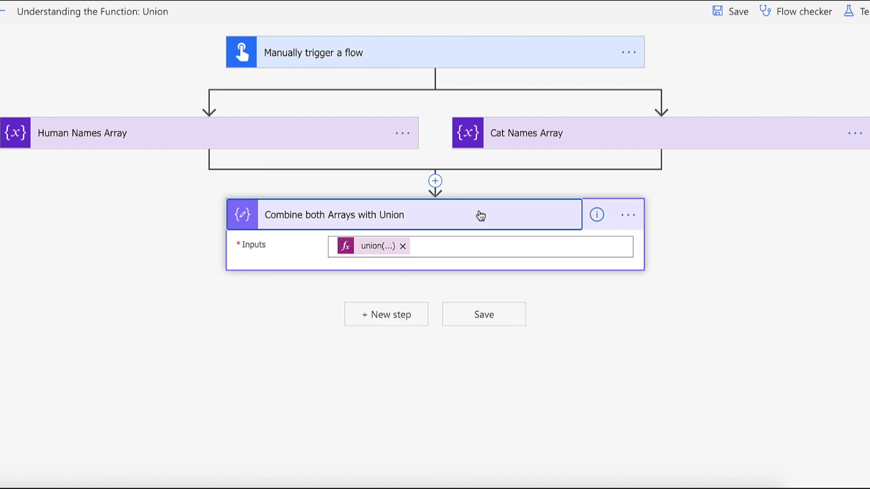
Inspect the union(...) expression in the Union step, then start a test of the flow.
click(375, 246)
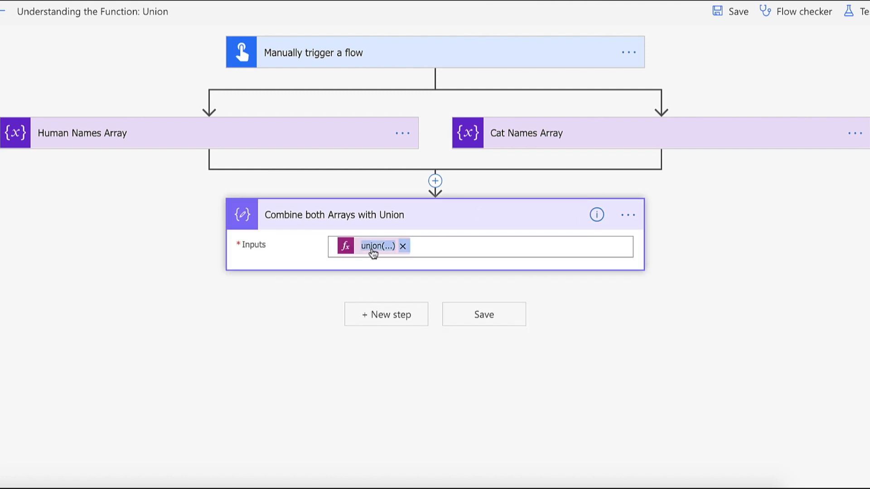
click(377, 245)
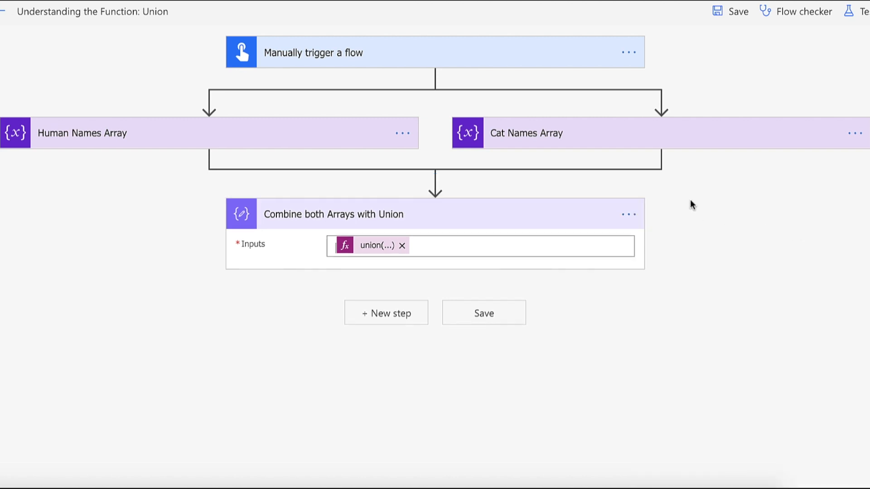
click(737, 11)
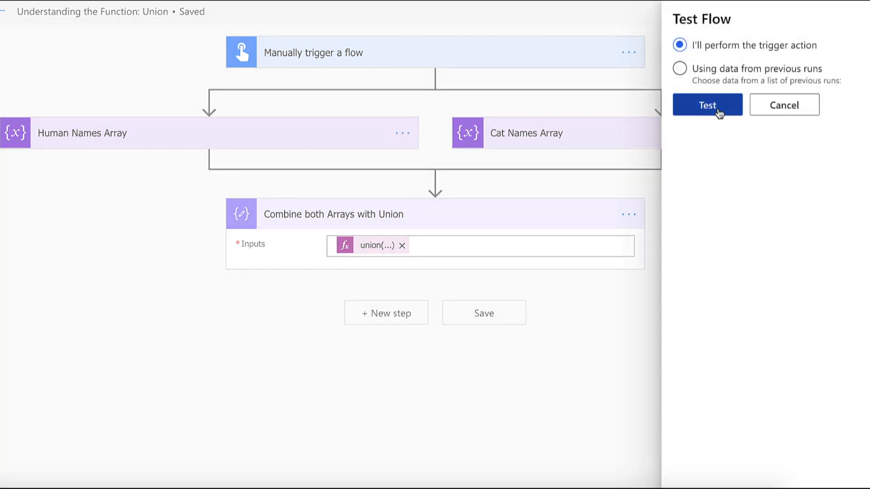
Confirm 'I'll perform the trigger action' and run the flow manually.
click(706, 105)
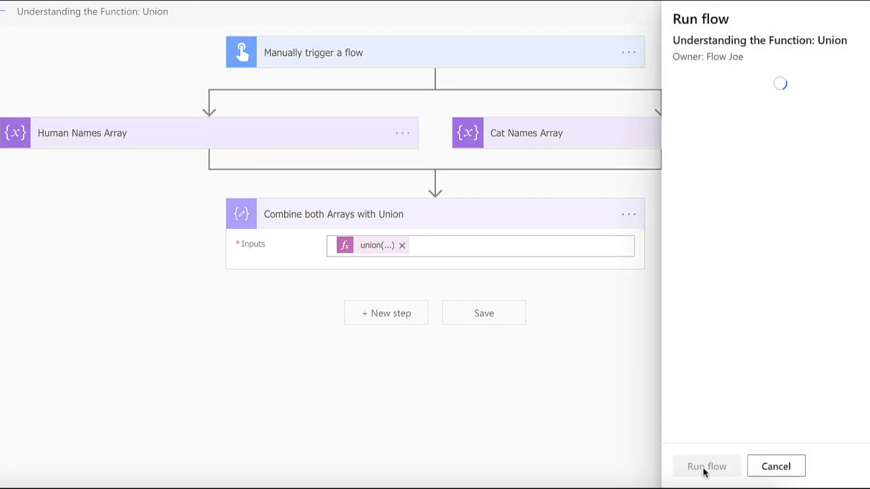
click(706, 466)
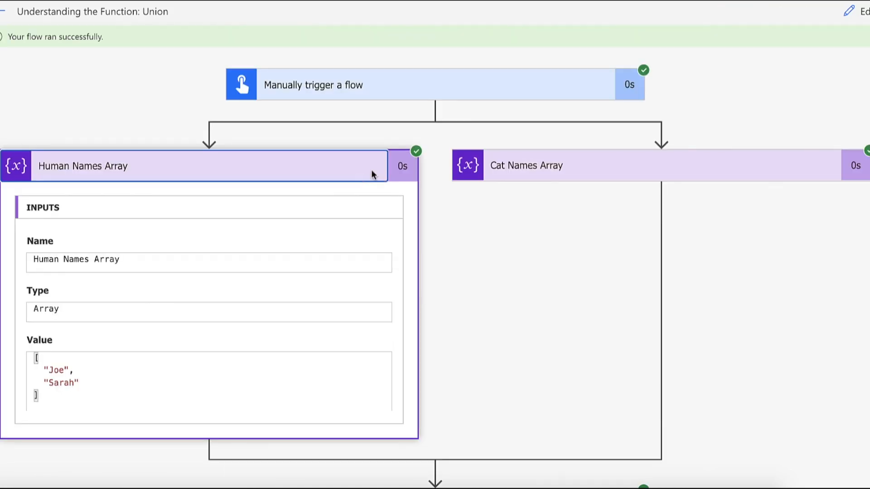
Review Cat Names Array run inputs (Jax, Meg) and the Union output Joe, Sarah, Jax, Meg.
click(526, 165)
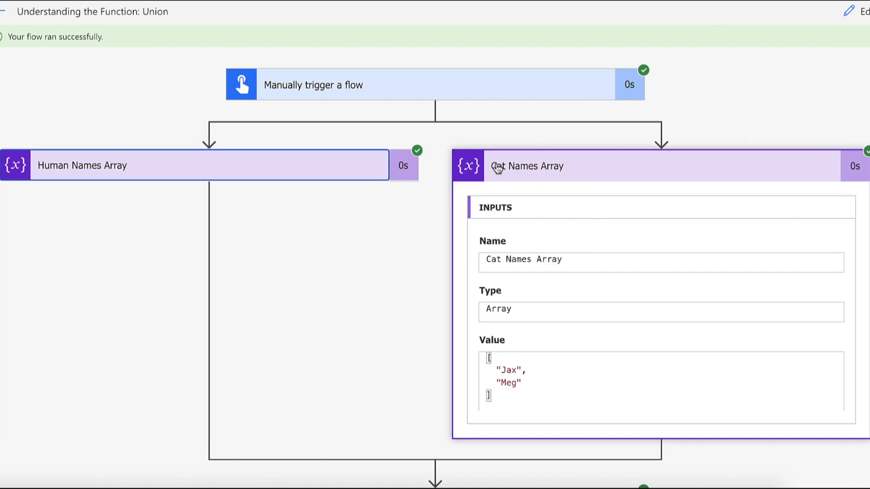
click(527, 165)
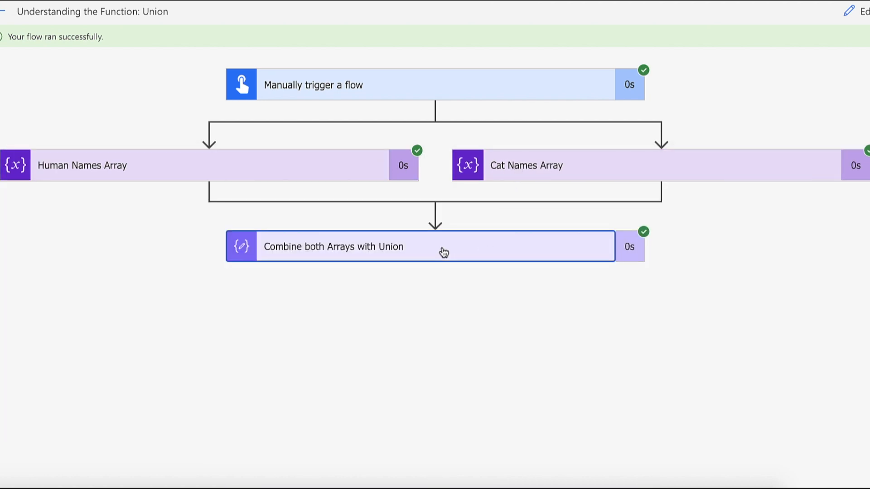
click(434, 247)
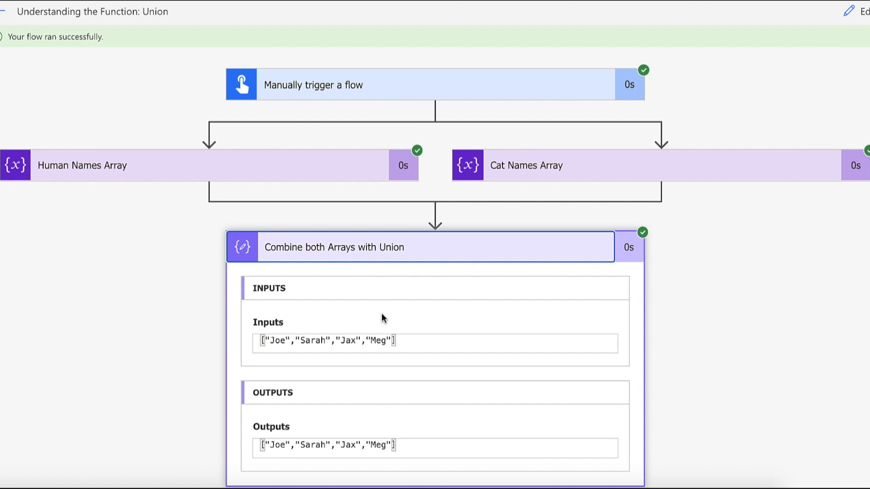
mouse_move(506, 146)
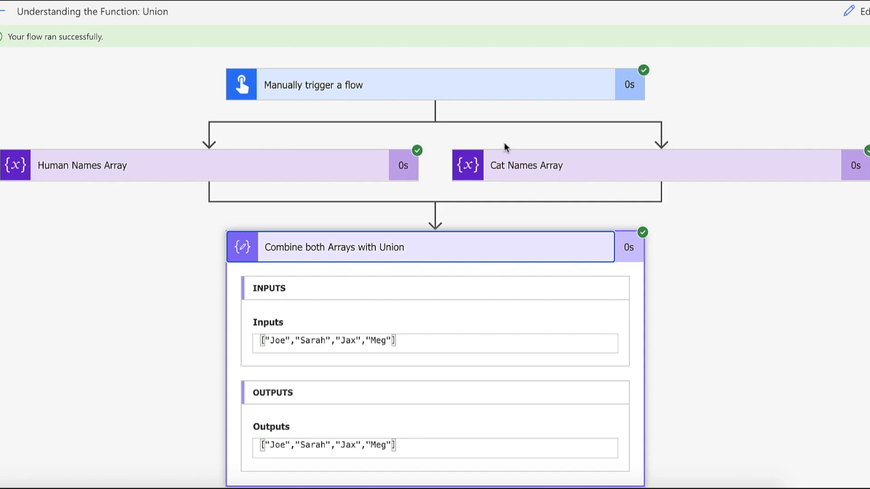